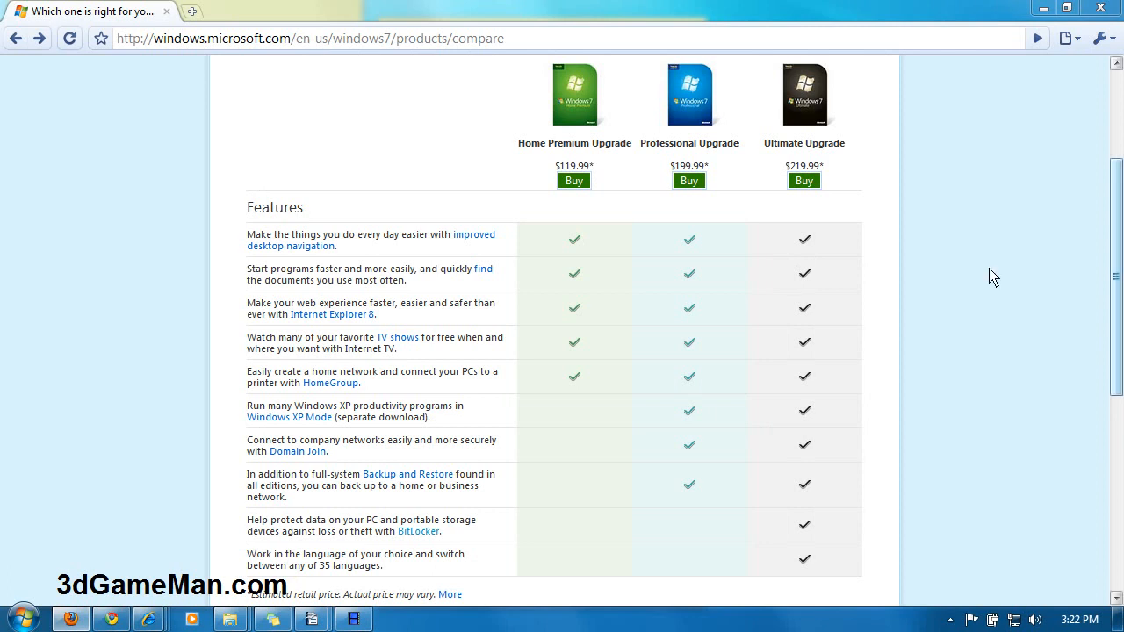
{"action": "mouse_move", "coordinate": [578, 116]}
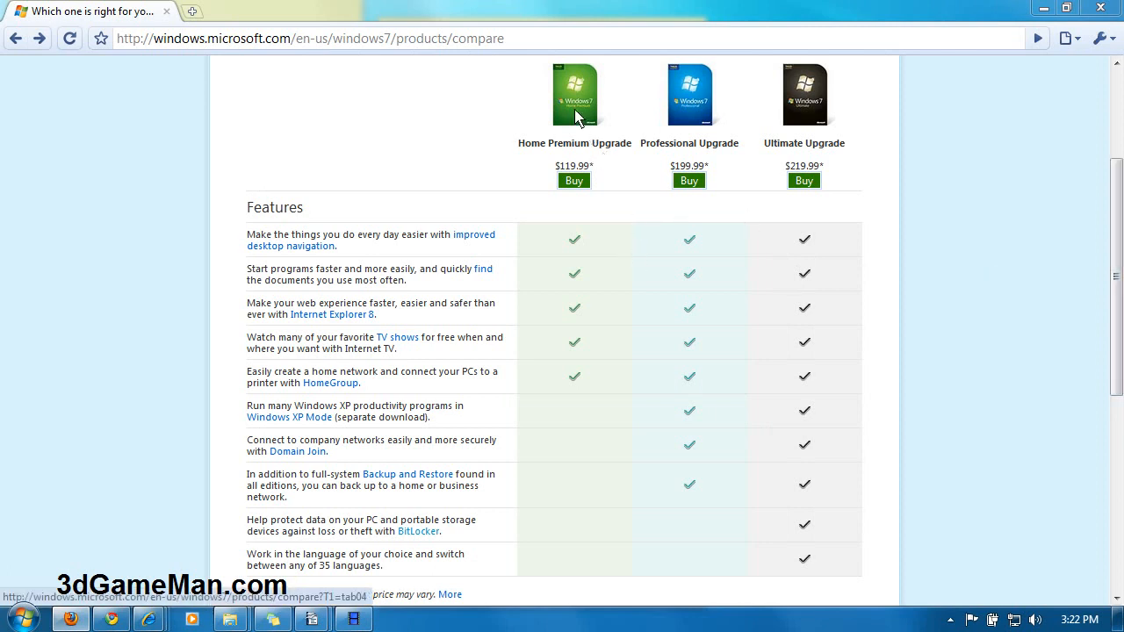
{"action": "mouse_move", "coordinate": [699, 114]}
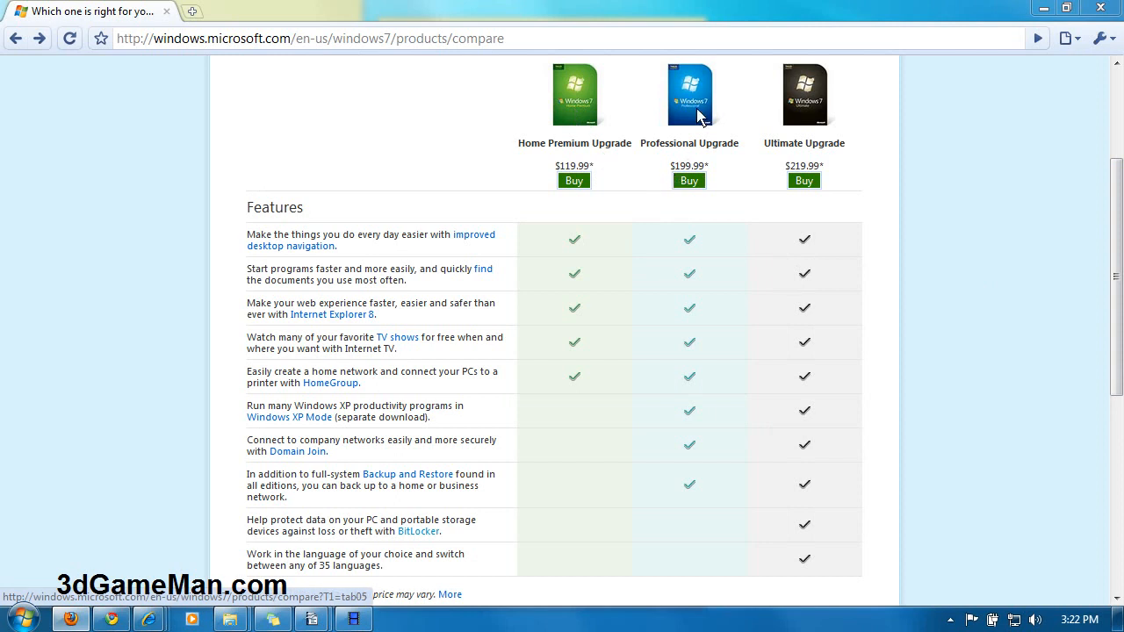
{"action": "mouse_move", "coordinate": [810, 130]}
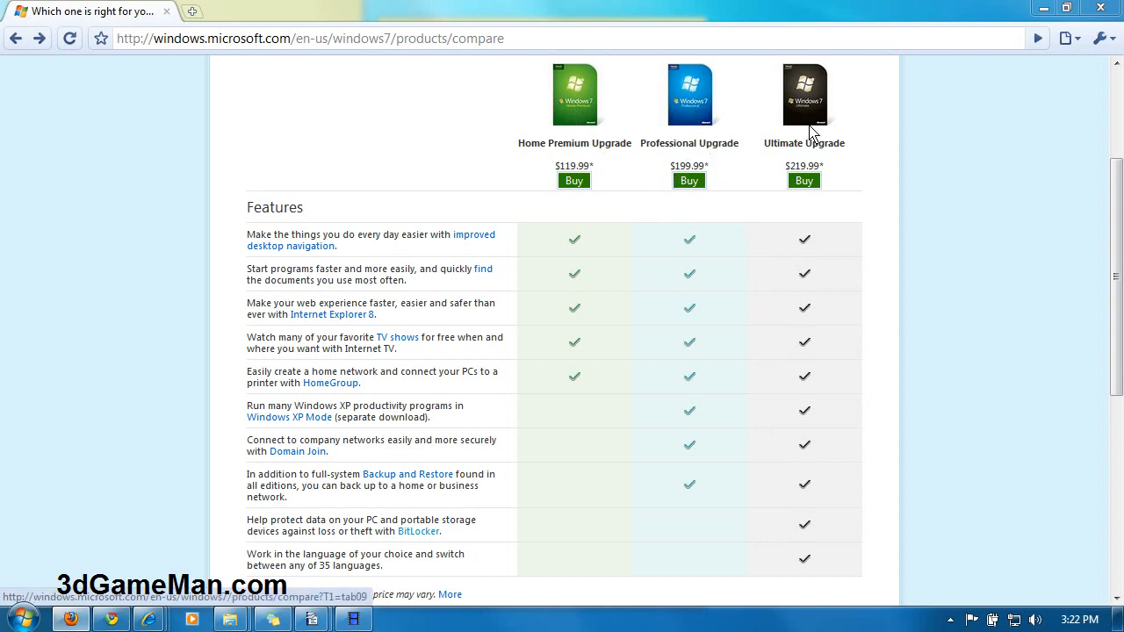
{"action": "mouse_move", "coordinate": [808, 133]}
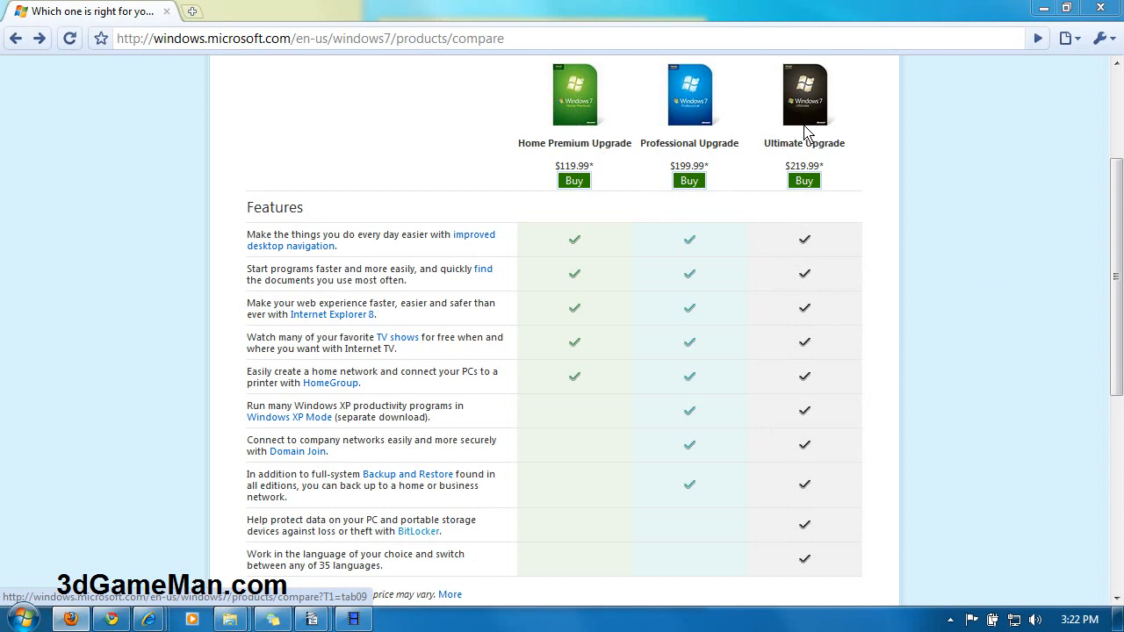
{"action": "mouse_move", "coordinate": [498, 397]}
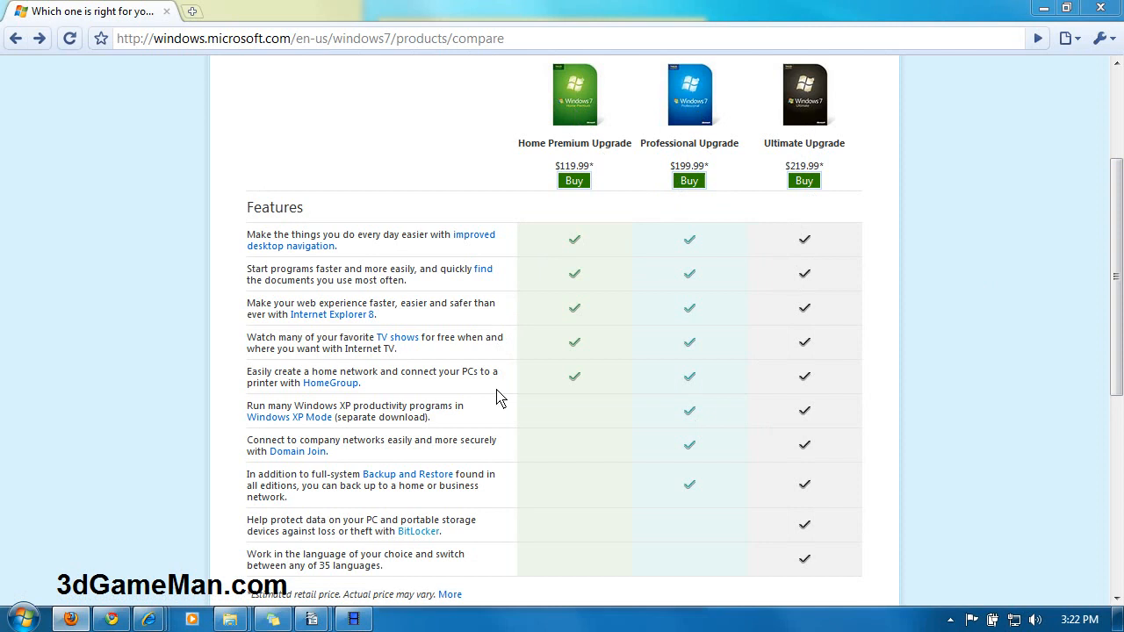
{"action": "mouse_move", "coordinate": [598, 418]}
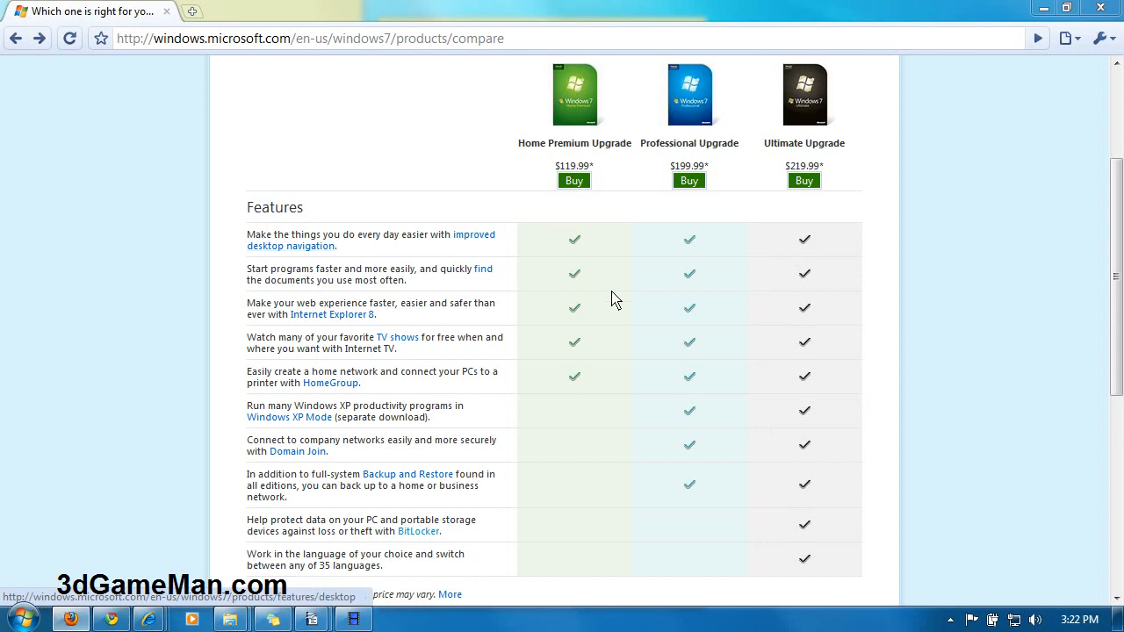
{"action": "mouse_move", "coordinate": [488, 416]}
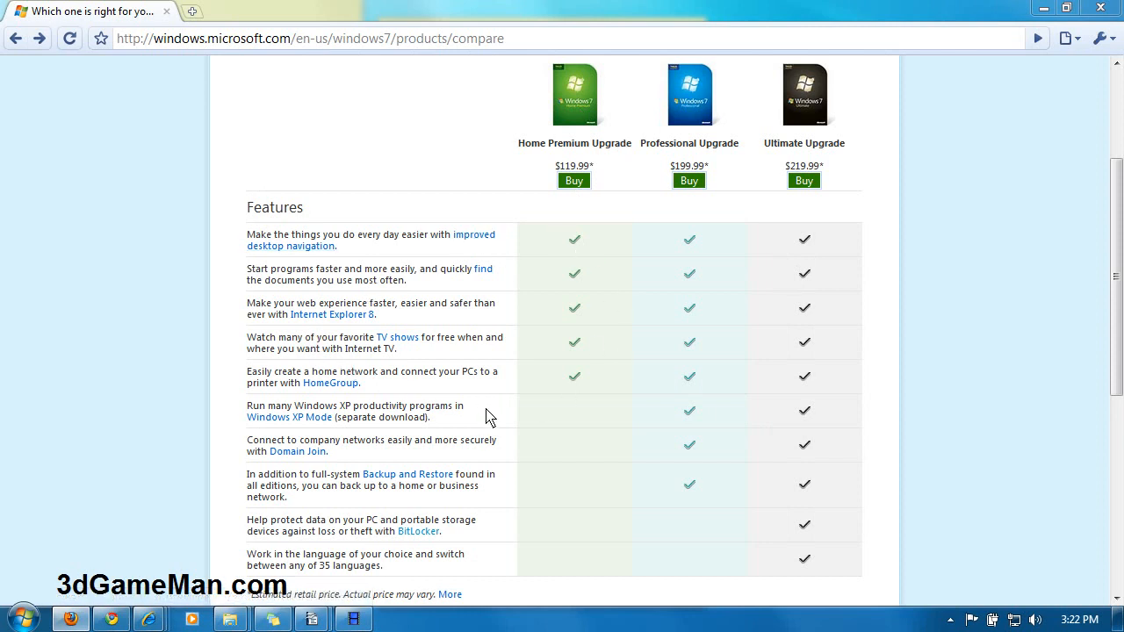
{"action": "mouse_move", "coordinate": [692, 446]}
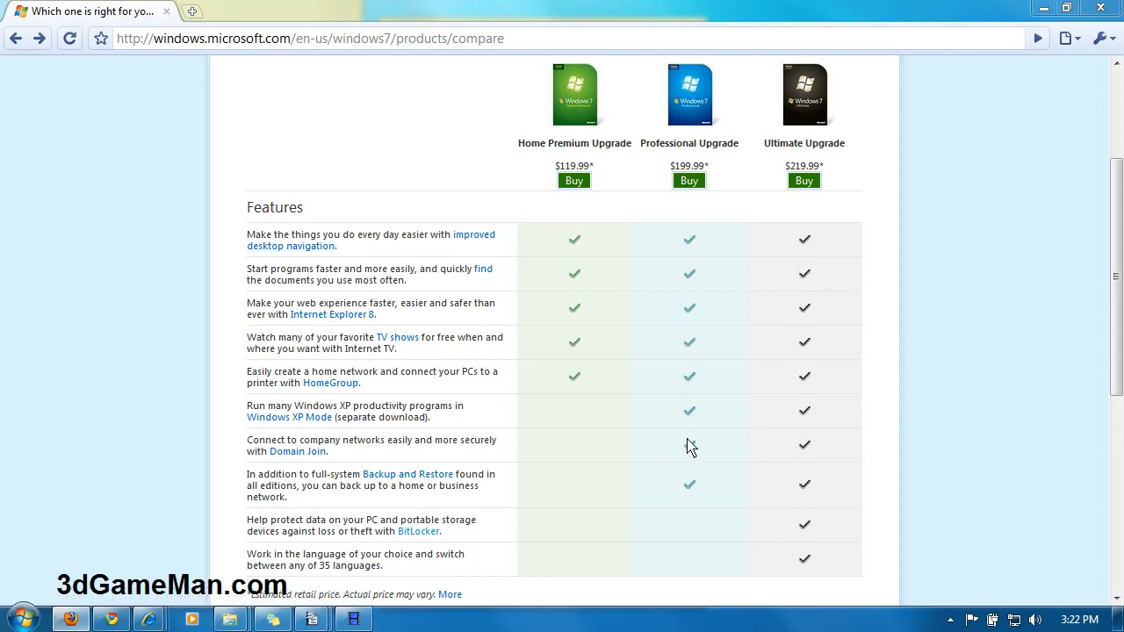
{"action": "mouse_move", "coordinate": [636, 172]}
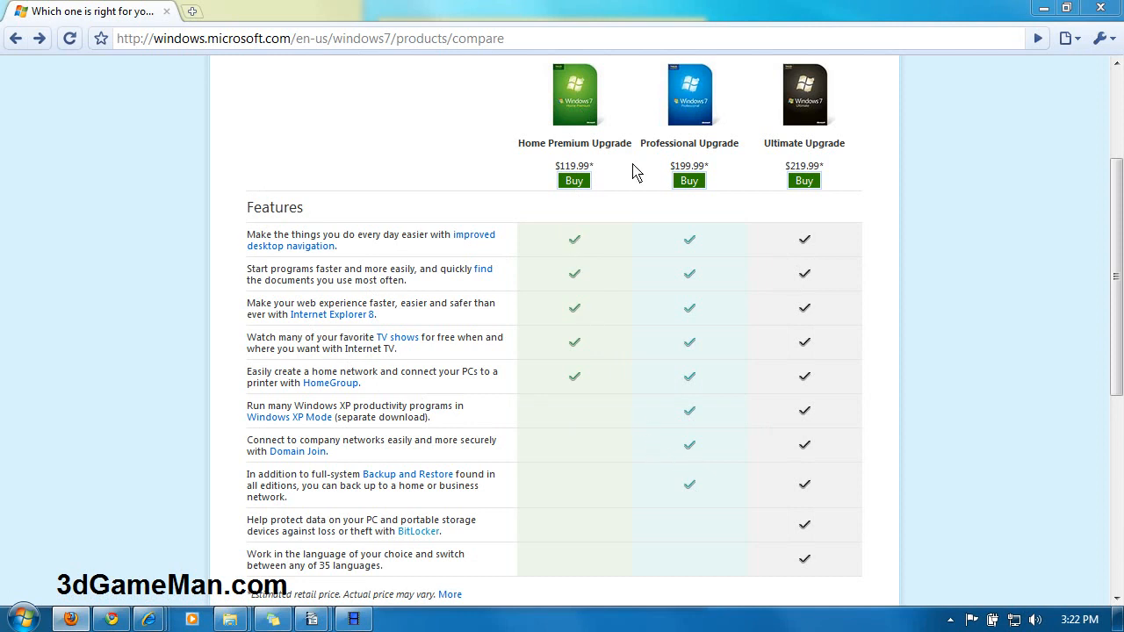
{"action": "mouse_move", "coordinate": [341, 431]}
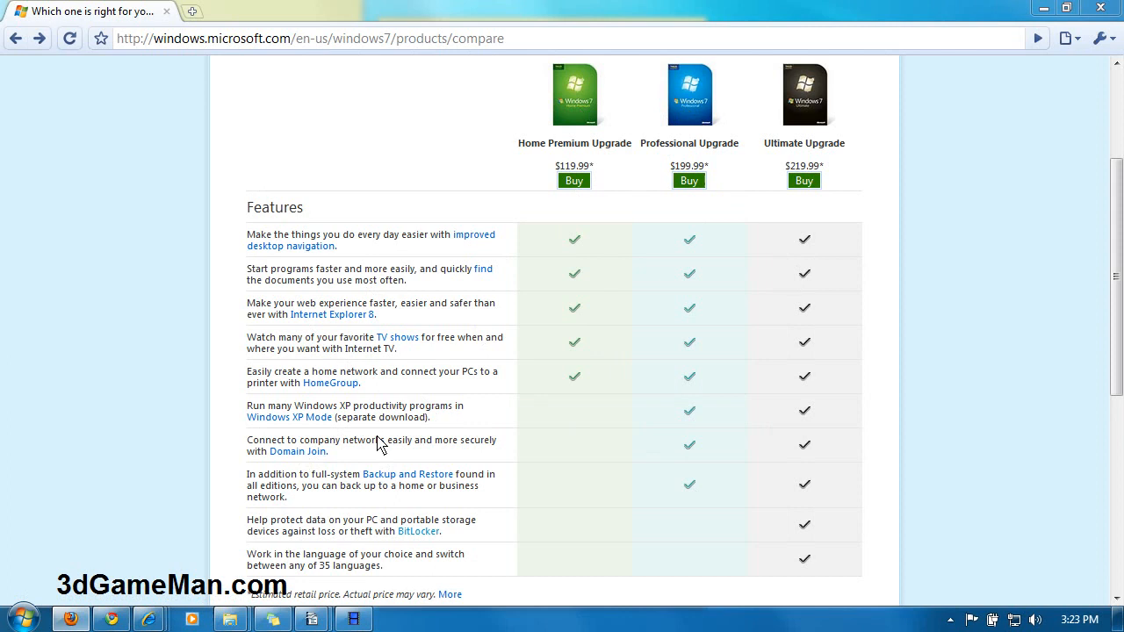
{"action": "mouse_move", "coordinate": [345, 412]}
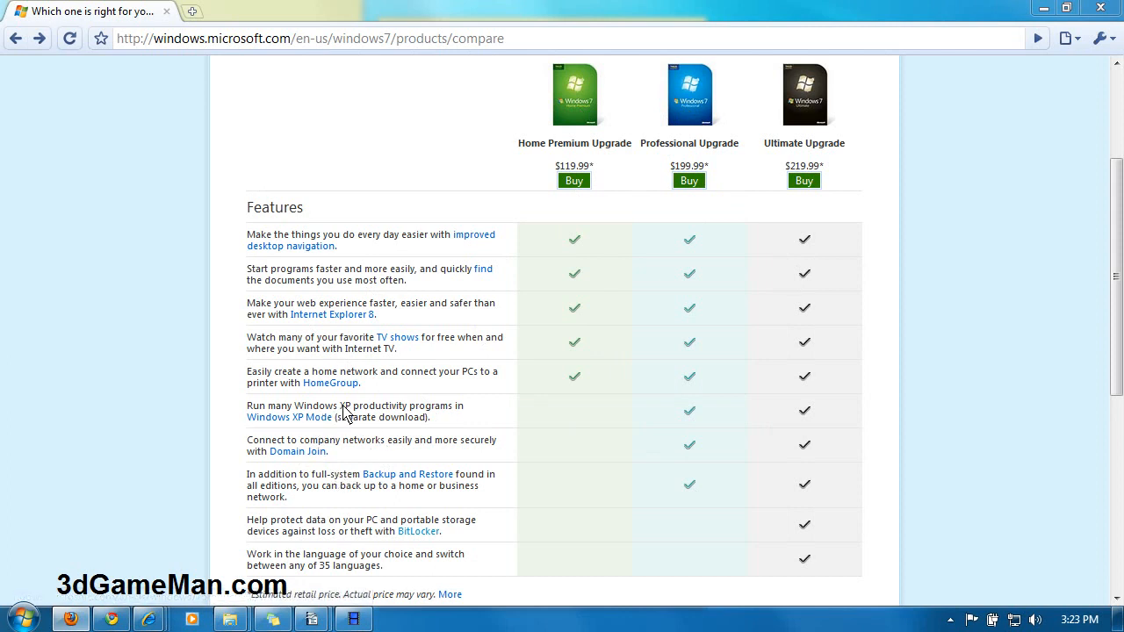
{"action": "mouse_move", "coordinate": [425, 419]}
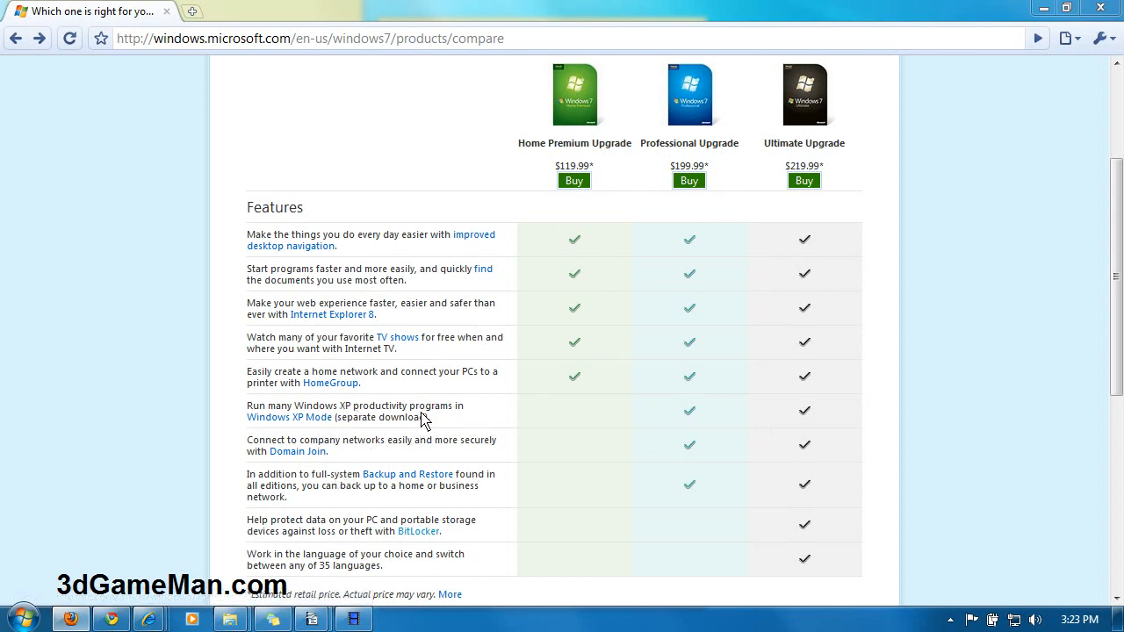
{"action": "mouse_move", "coordinate": [463, 460]}
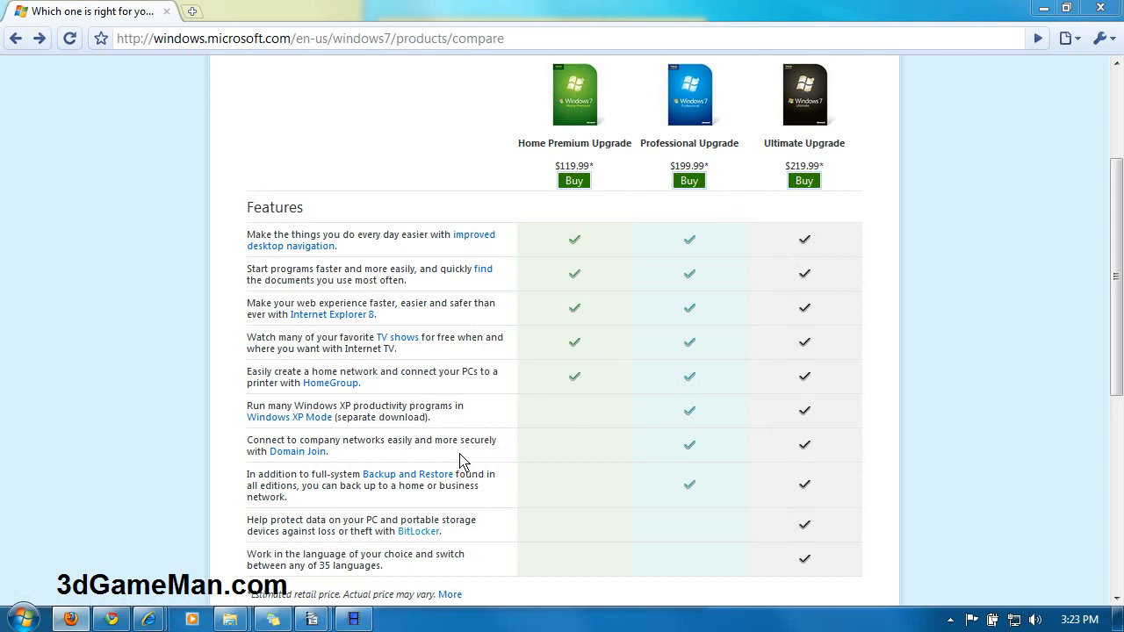
{"action": "mouse_move", "coordinate": [562, 443]}
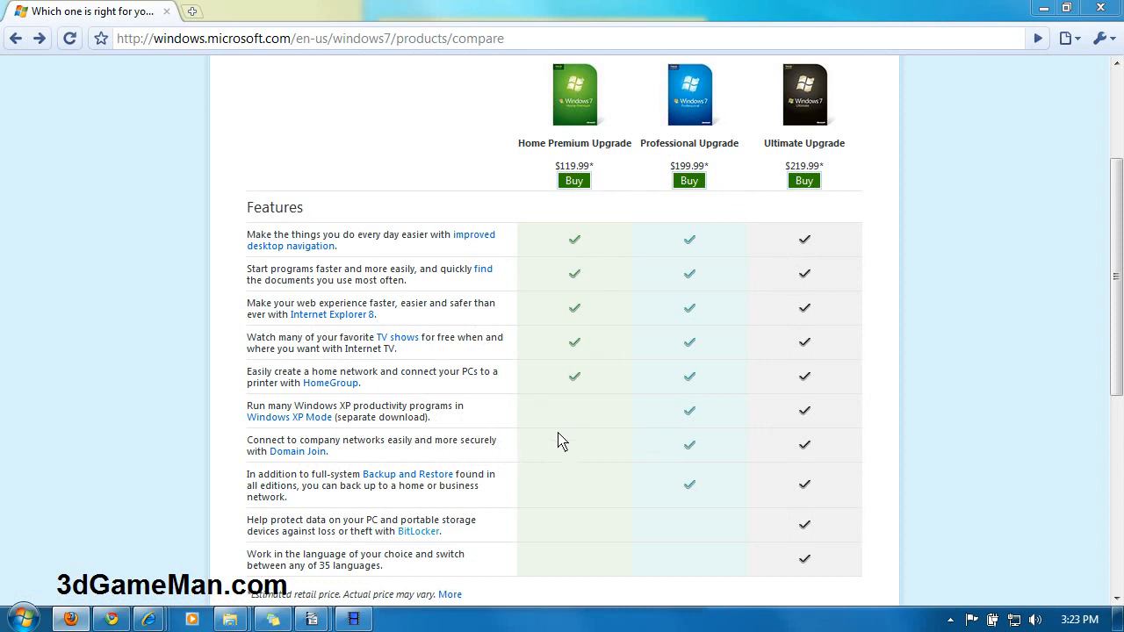
{"action": "mouse_move", "coordinate": [327, 501]}
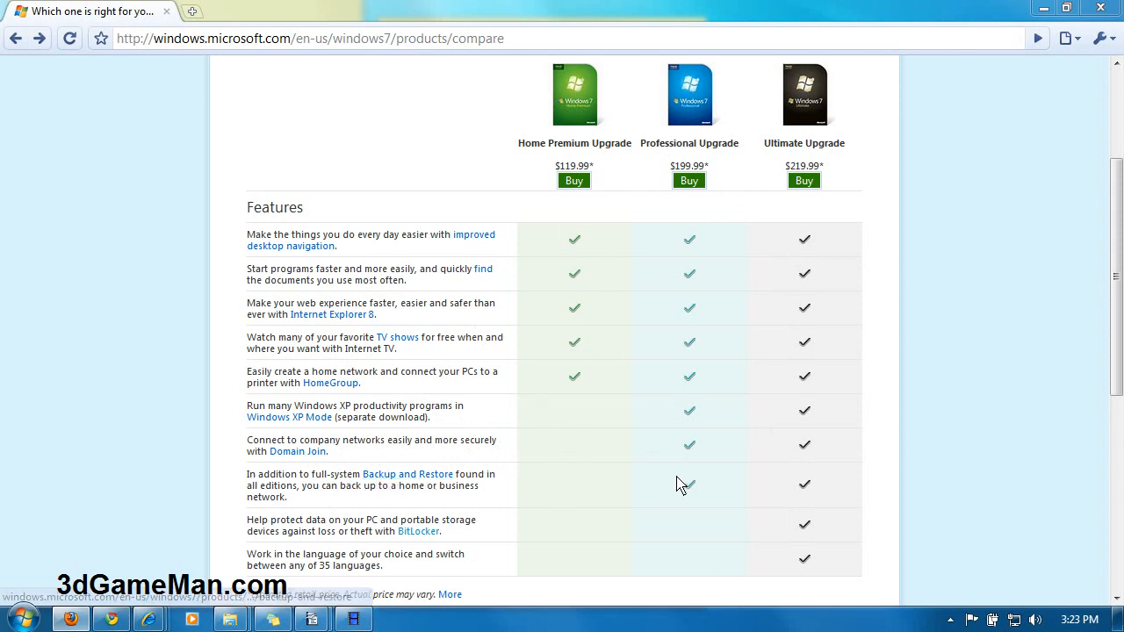
{"action": "mouse_move", "coordinate": [793, 113]}
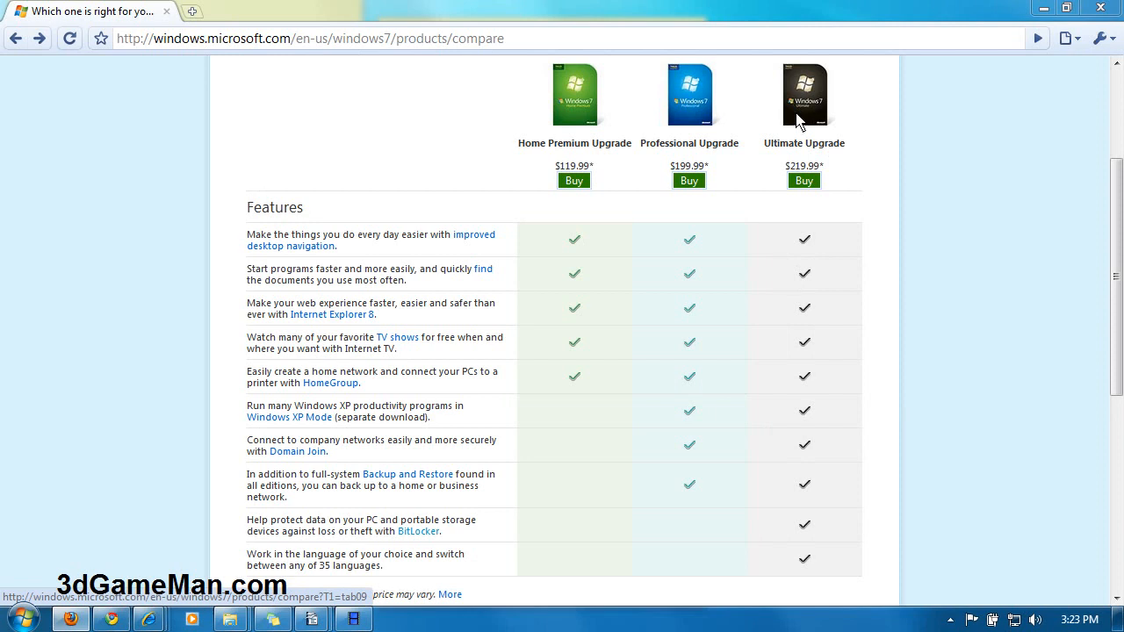
{"action": "mouse_move", "coordinate": [689, 474]}
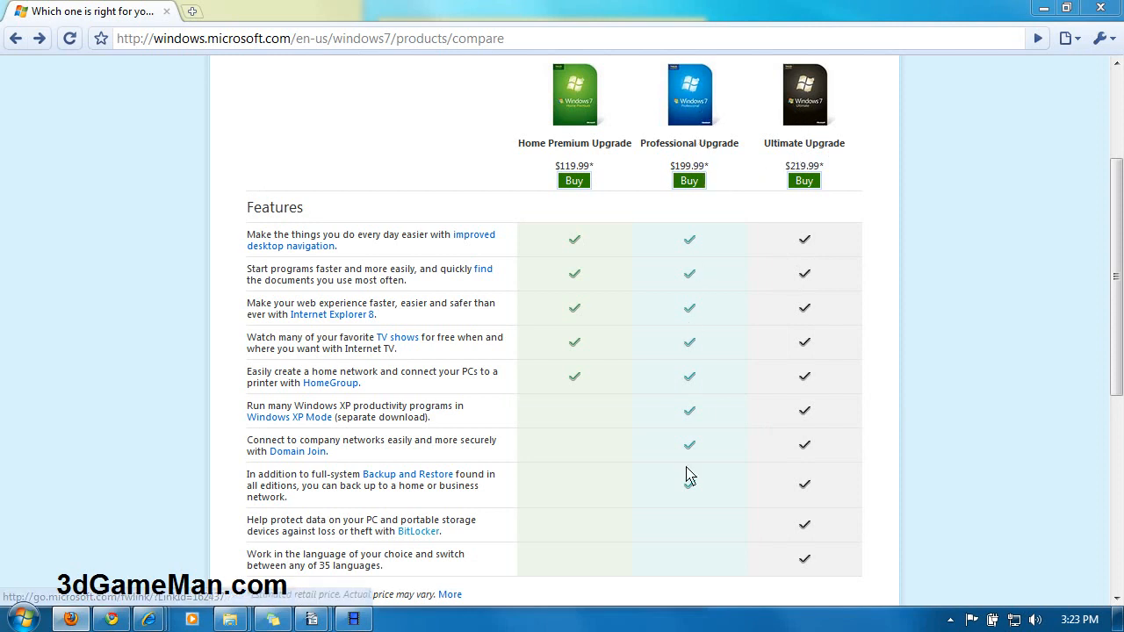
{"action": "mouse_move", "coordinate": [422, 576]}
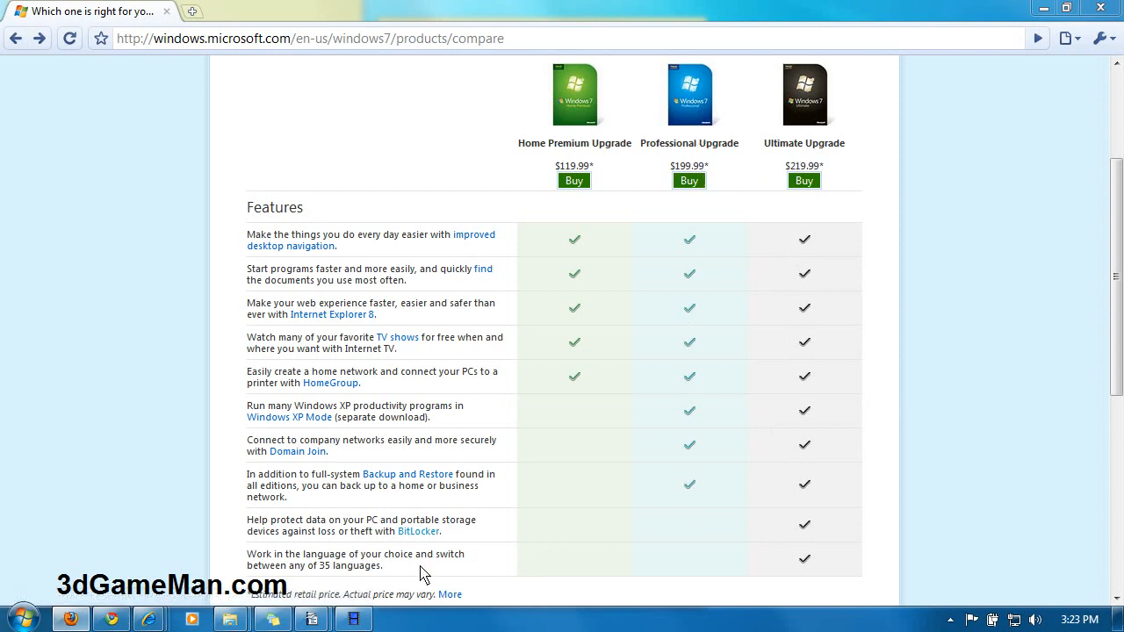
{"action": "mouse_move", "coordinate": [418, 530]}
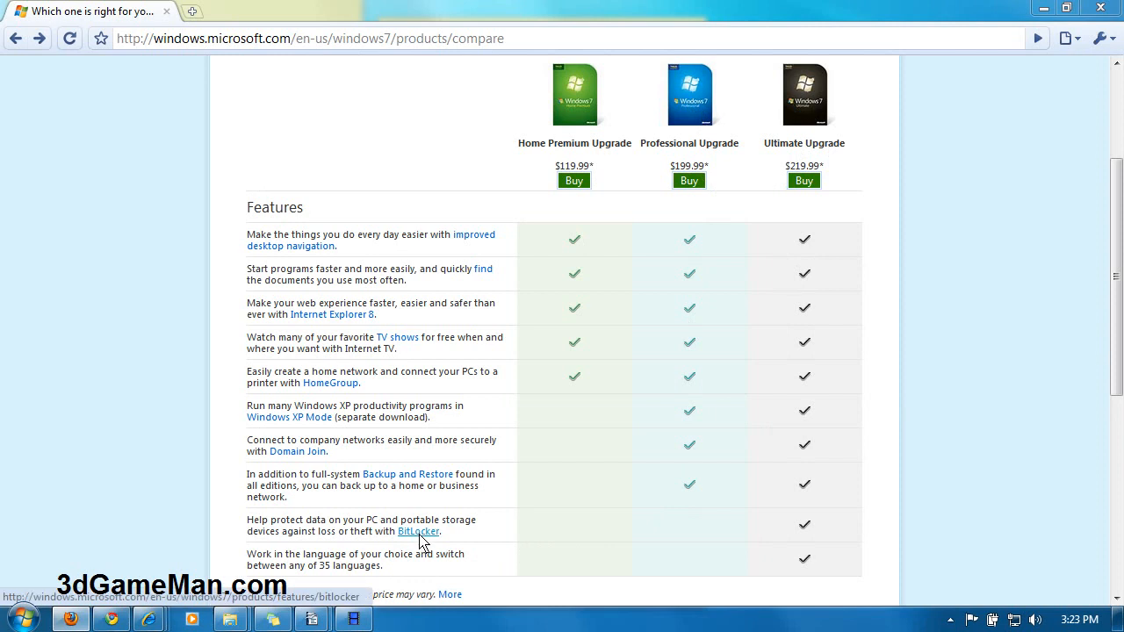
{"action": "mouse_move", "coordinate": [397, 575]}
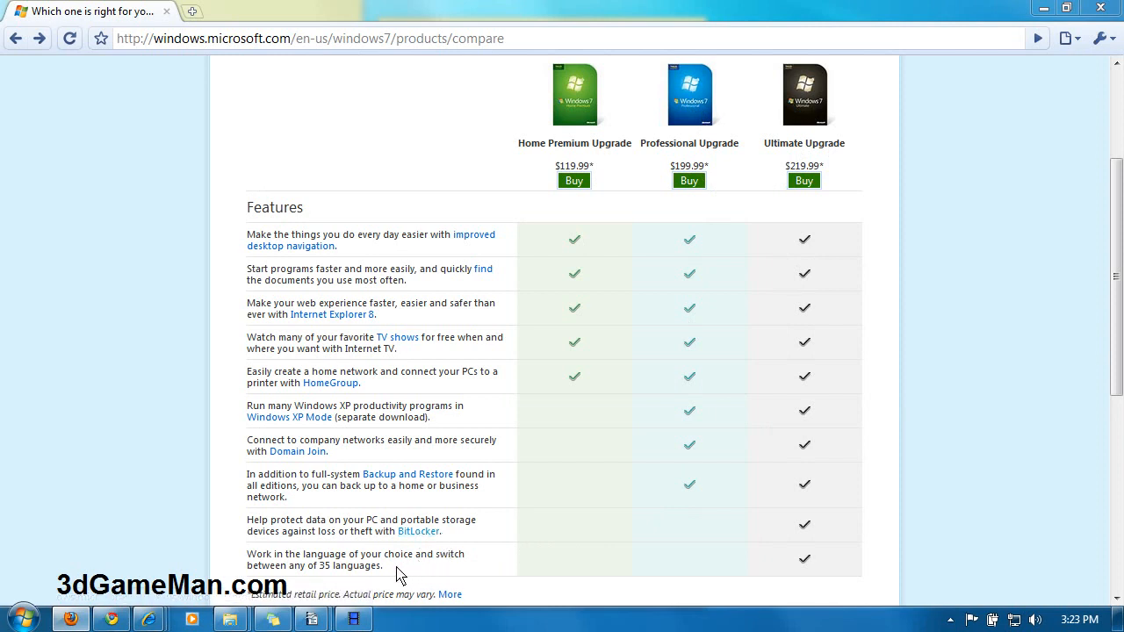
{"action": "mouse_move", "coordinate": [371, 578]}
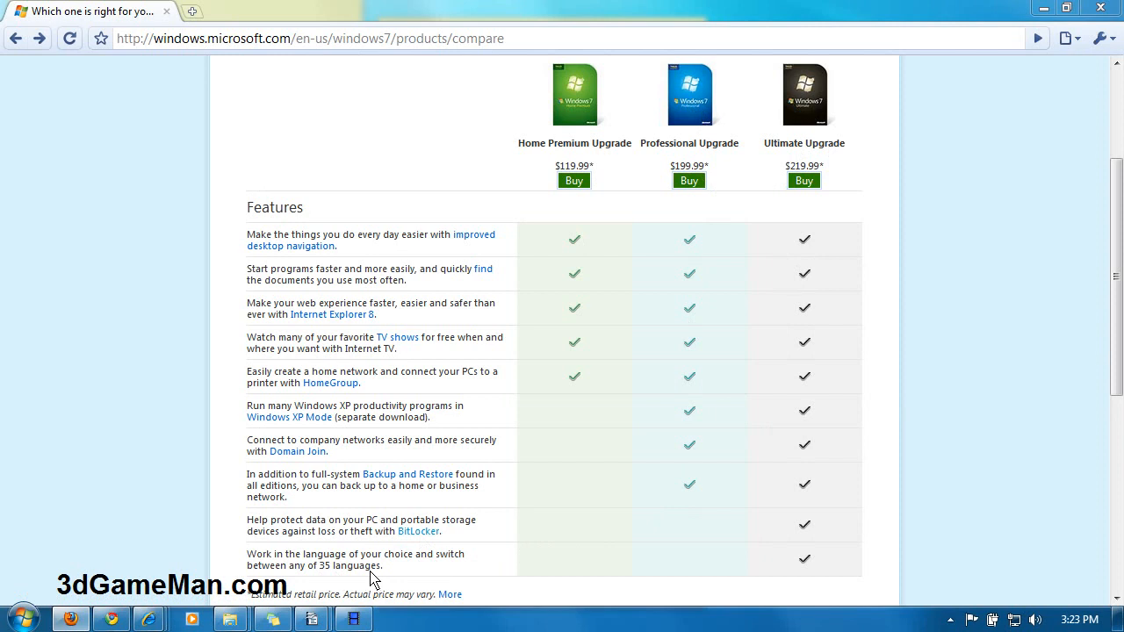